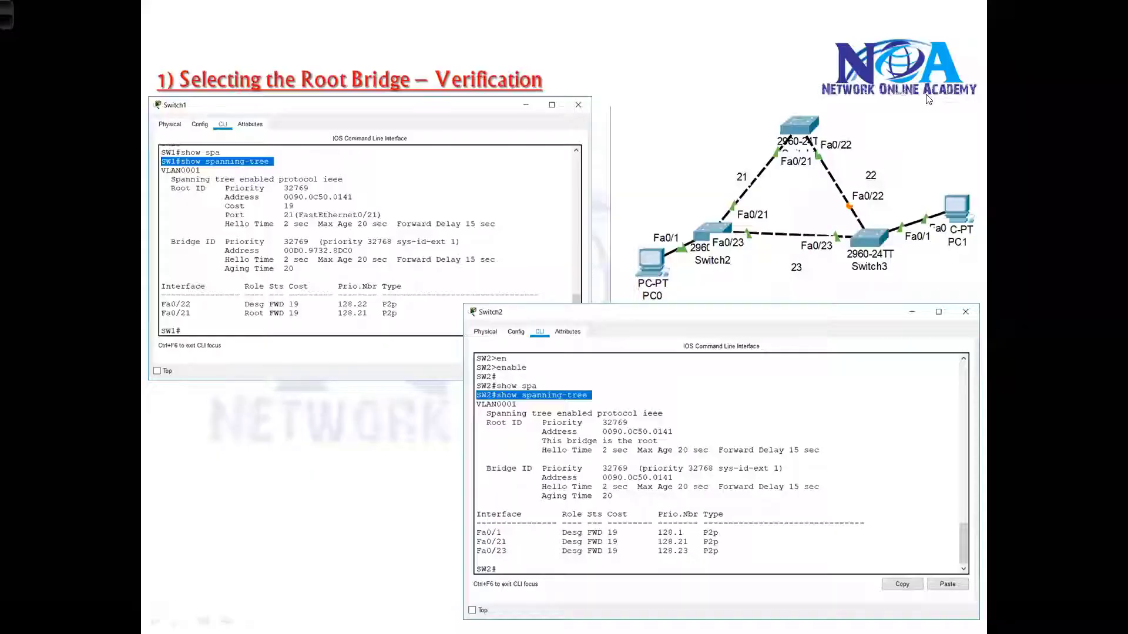
mouse_move(454, 220)
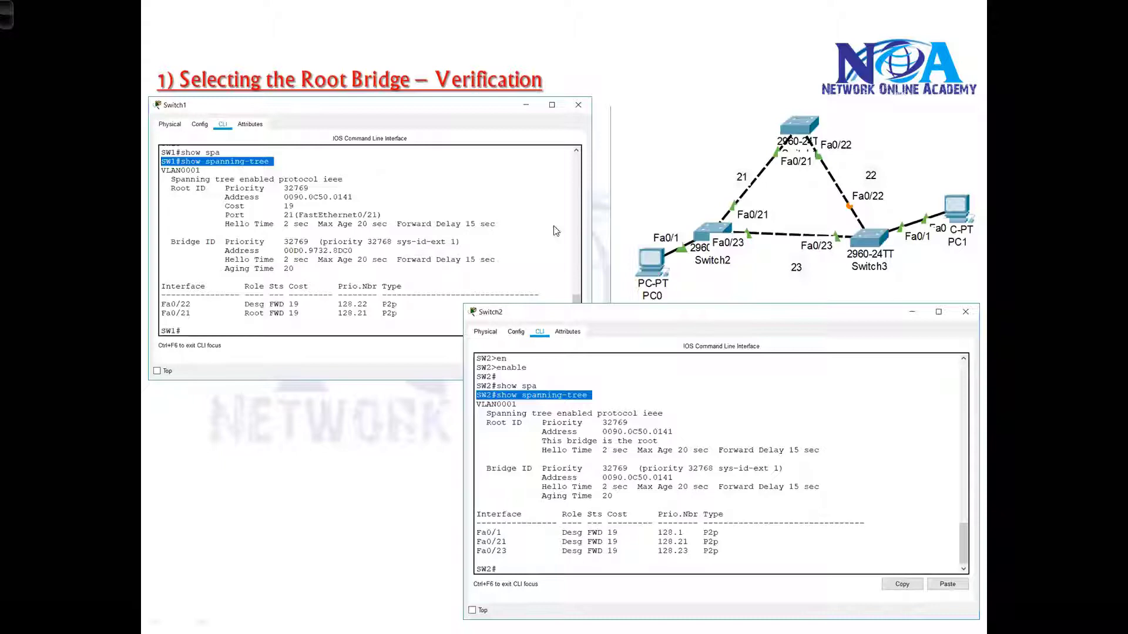
mouse_move(781, 284)
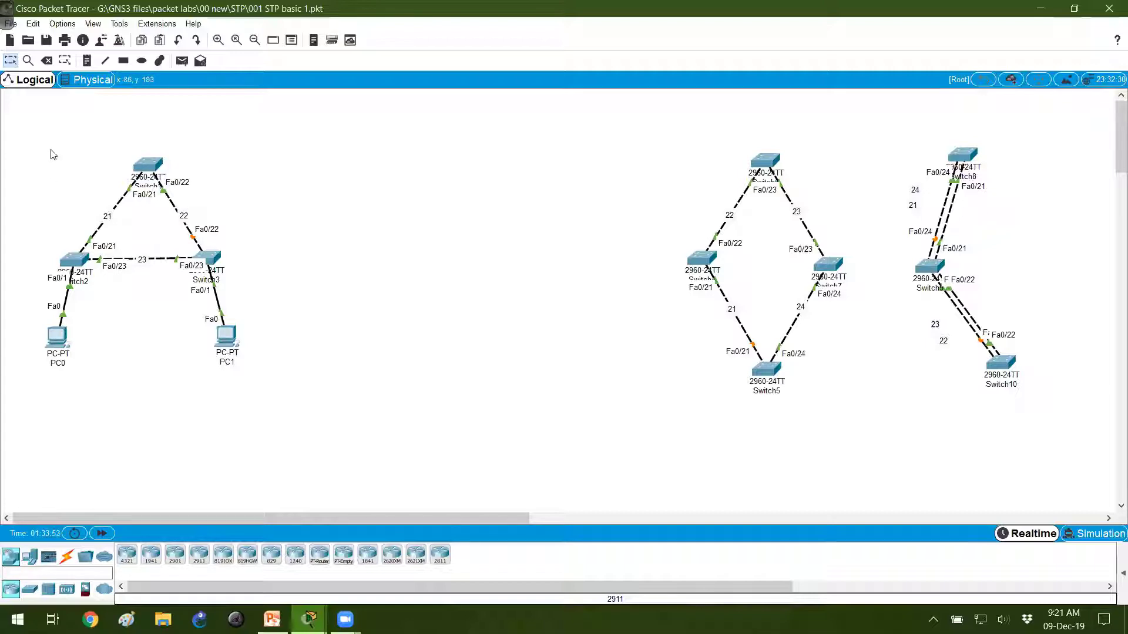
double_click(147, 165)
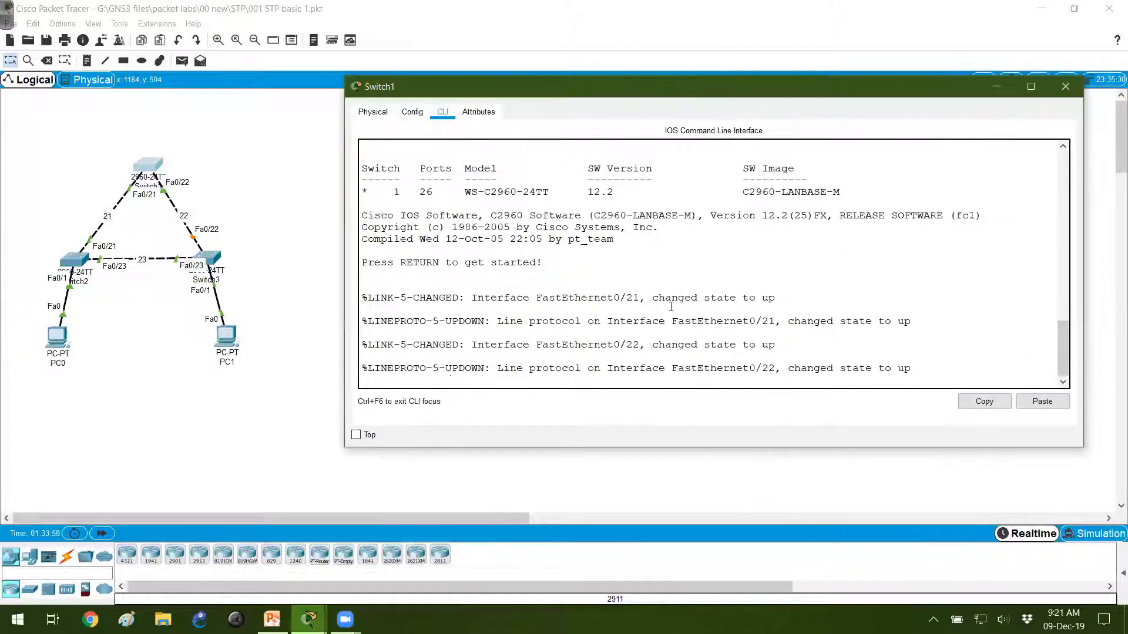
text(show spanning-tree)
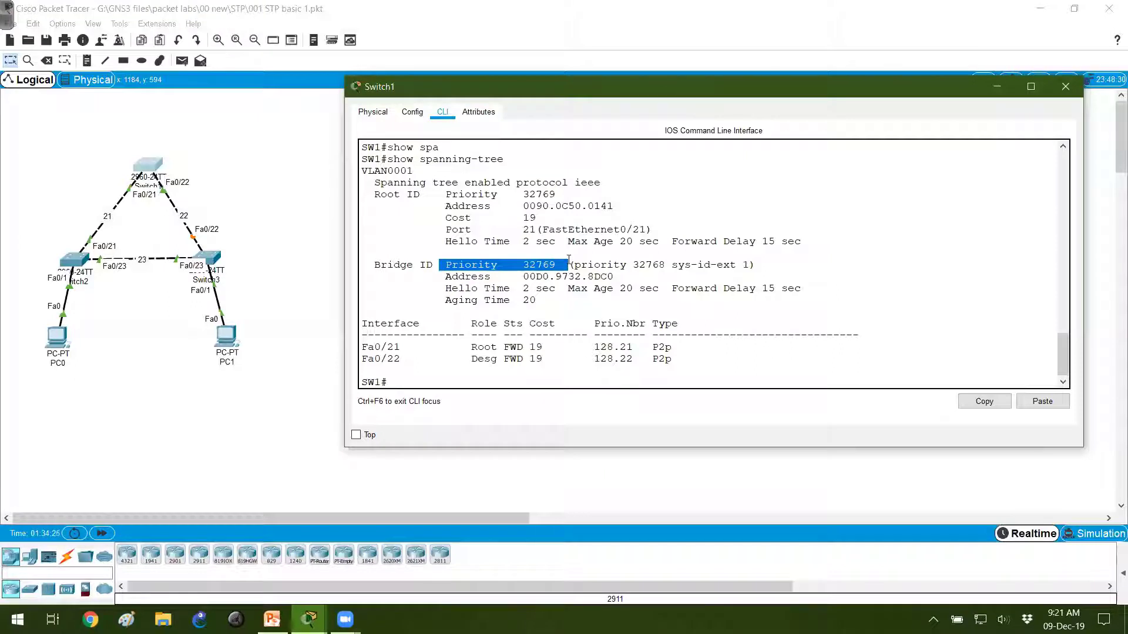
mouse_move(787, 310)
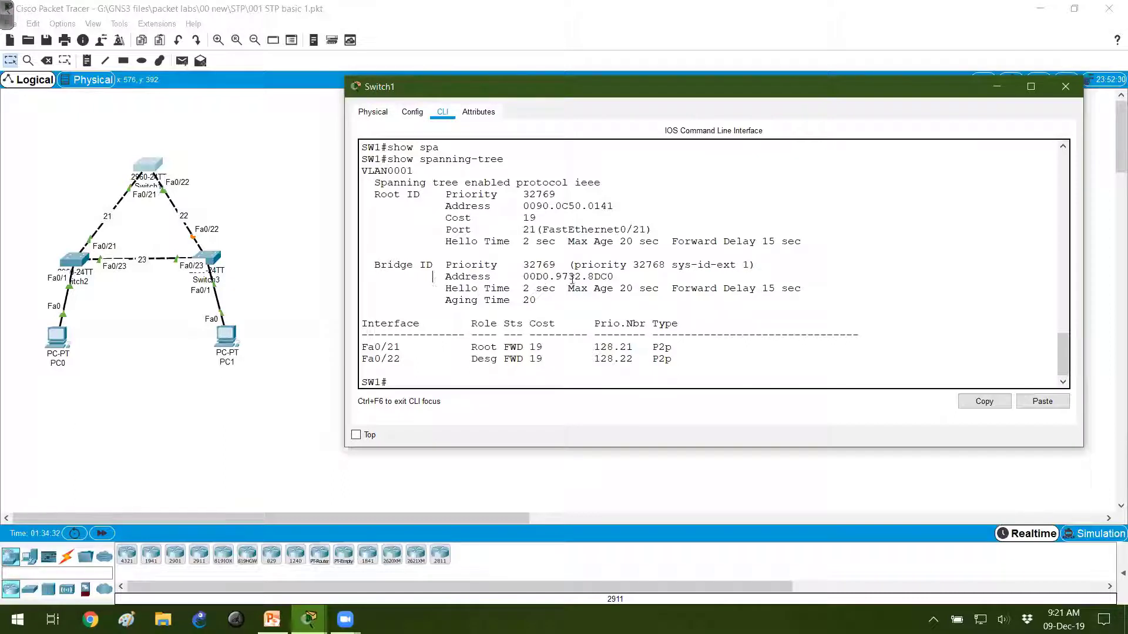
drag(445, 276, 613, 276)
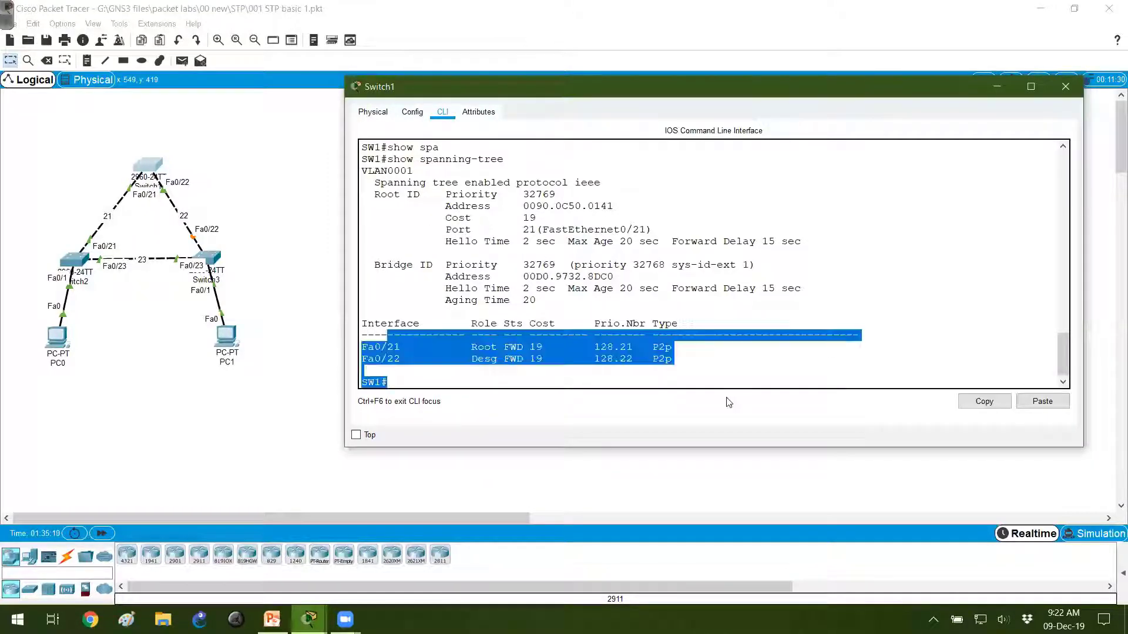
click(1065, 86)
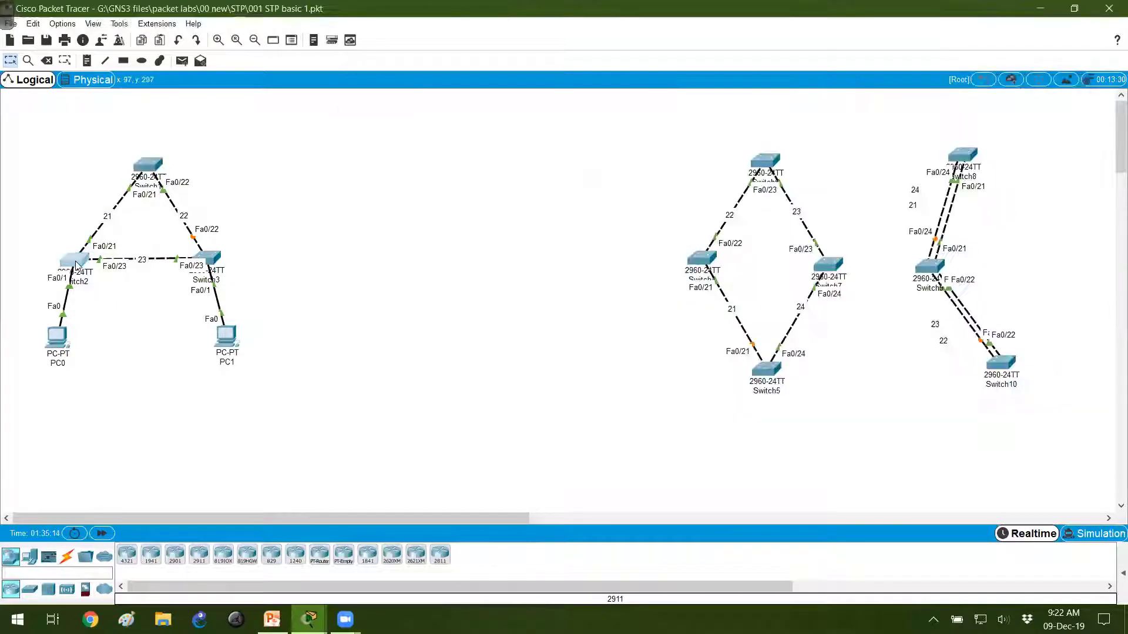
click(76, 267)
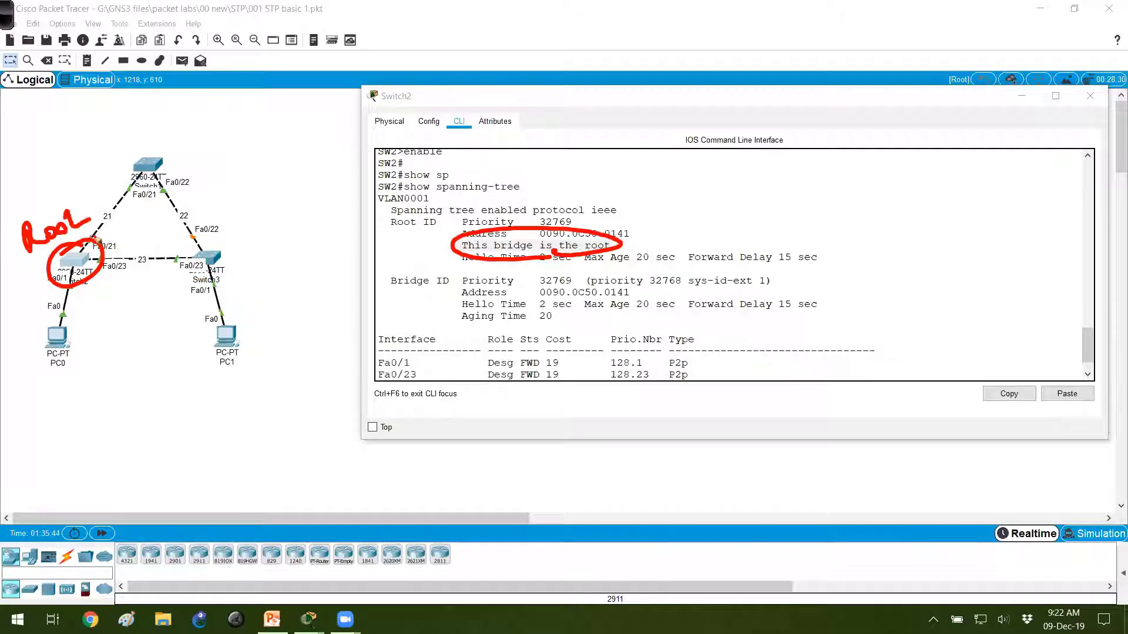
Handwrite priority 32769 marked as default, and MAC prefix 0090 beside Switch2.
drag(129, 140, 201, 118)
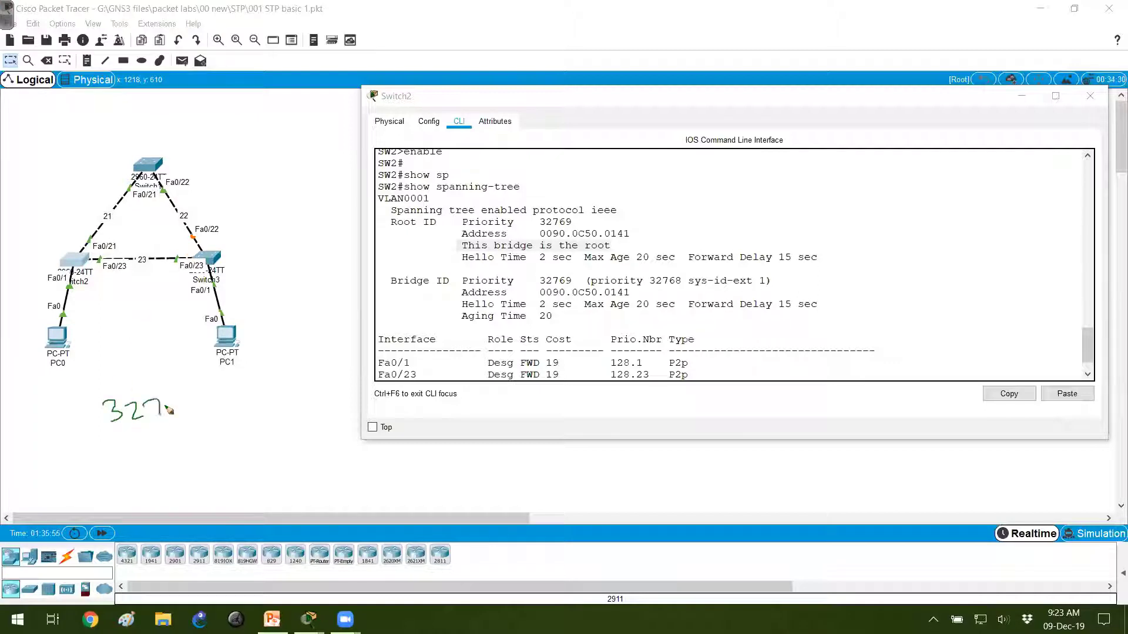
drag(130, 410, 209, 417)
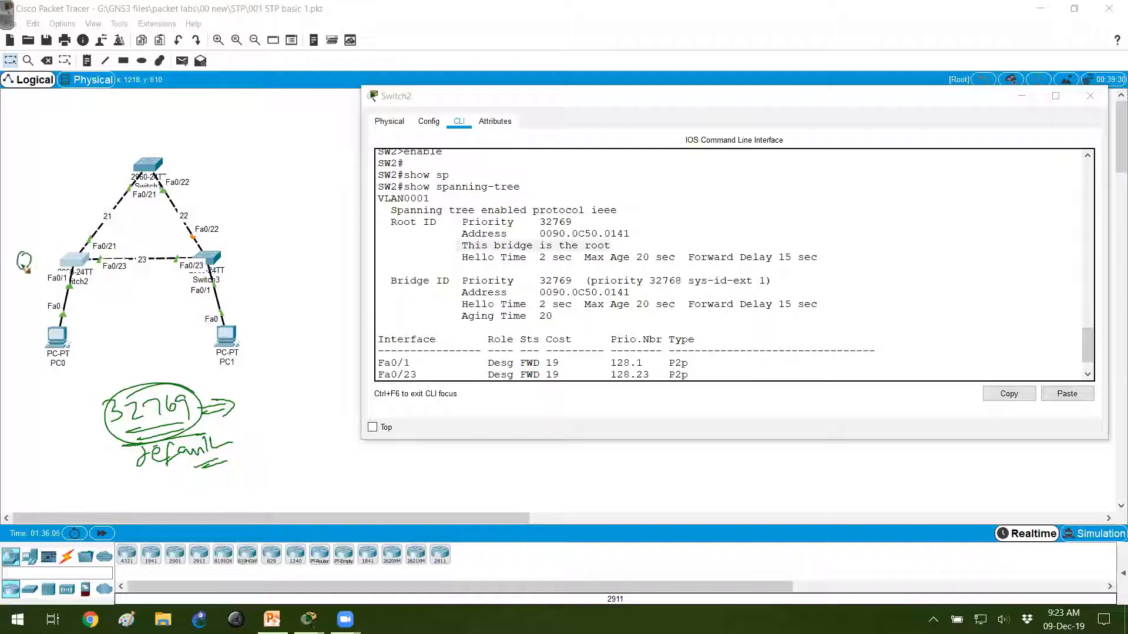
drag(14, 244, 69, 277)
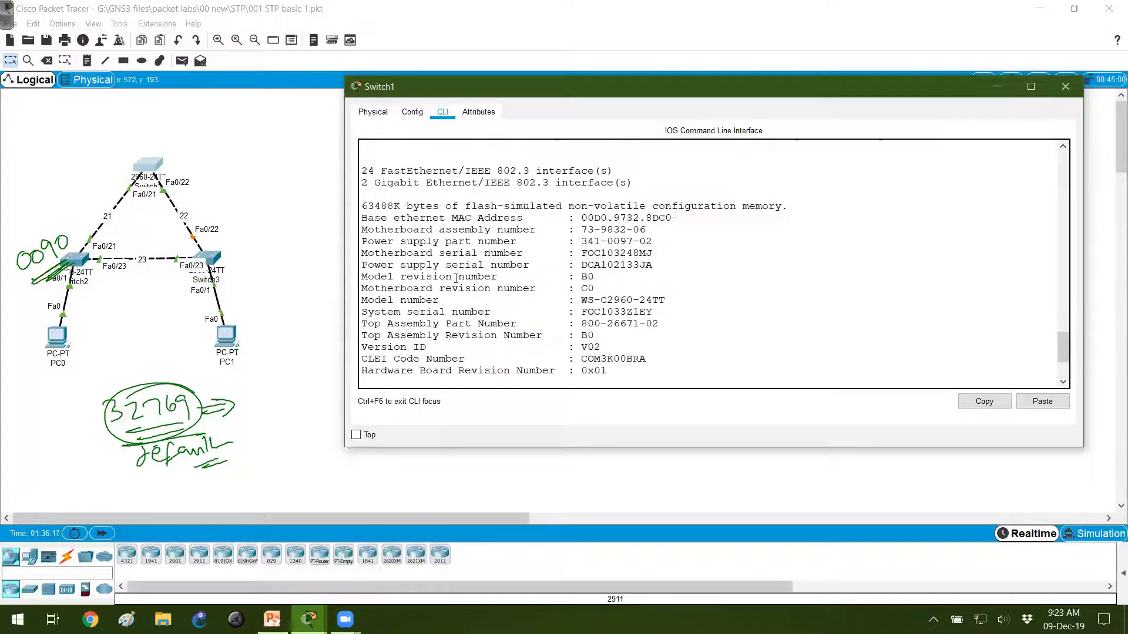
Handwrite MAC prefix 00D0 above Switch1, then bring up Switch3's console.
drag(393, 219, 672, 218)
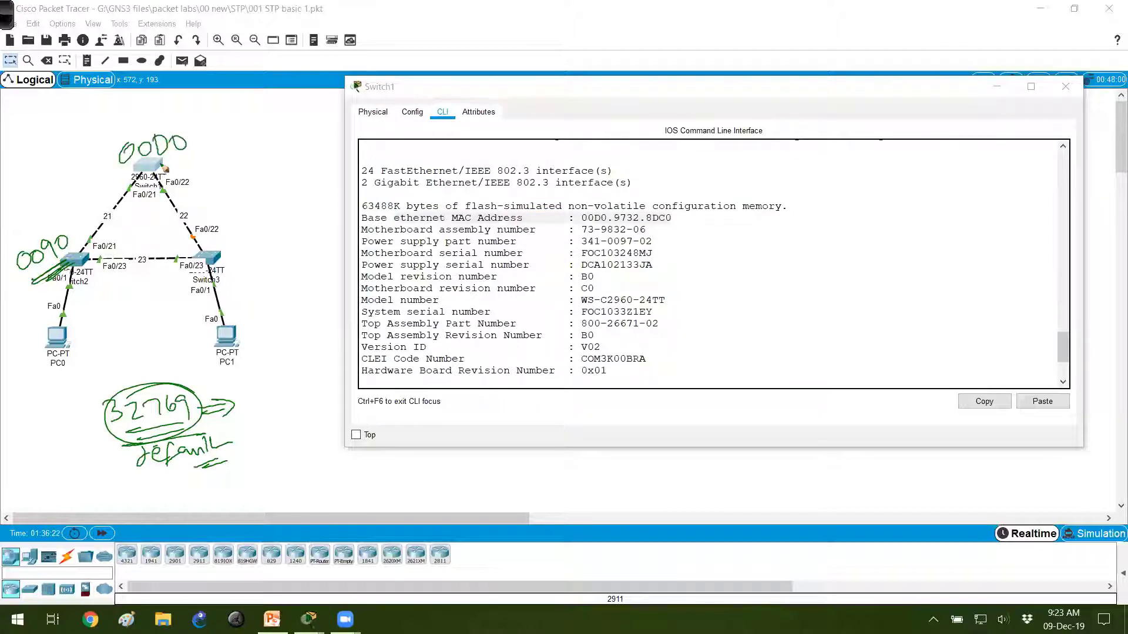
click(1066, 85)
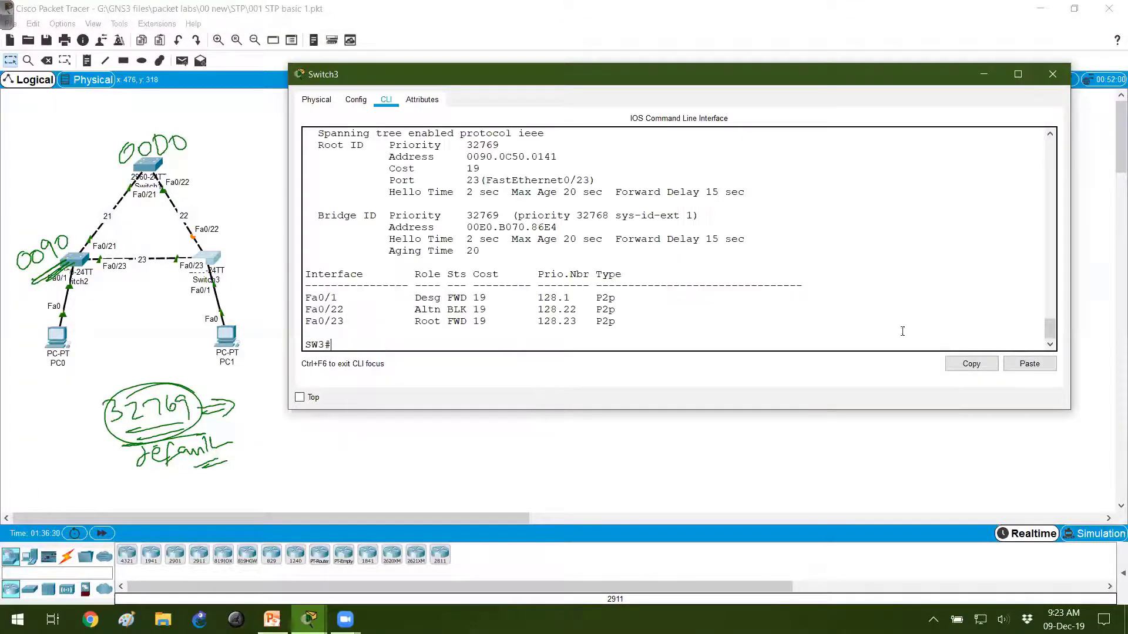
Run show spanning-tree on Switch3 and add a handwritten note above the top switch.
text(show spanning-tree)
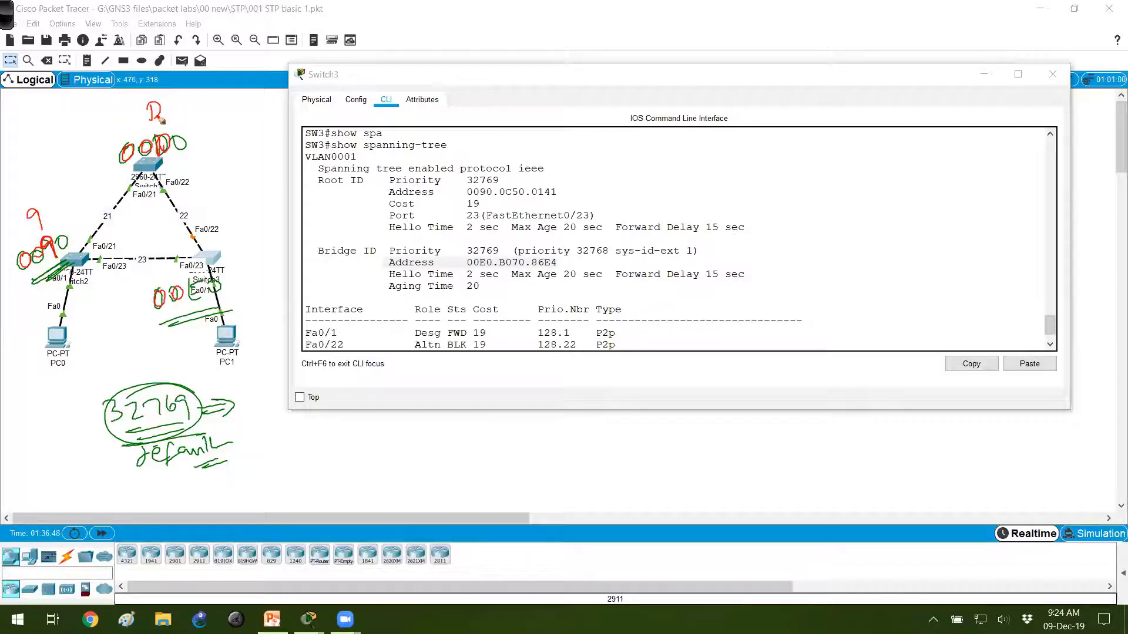
drag(162, 101, 197, 104)
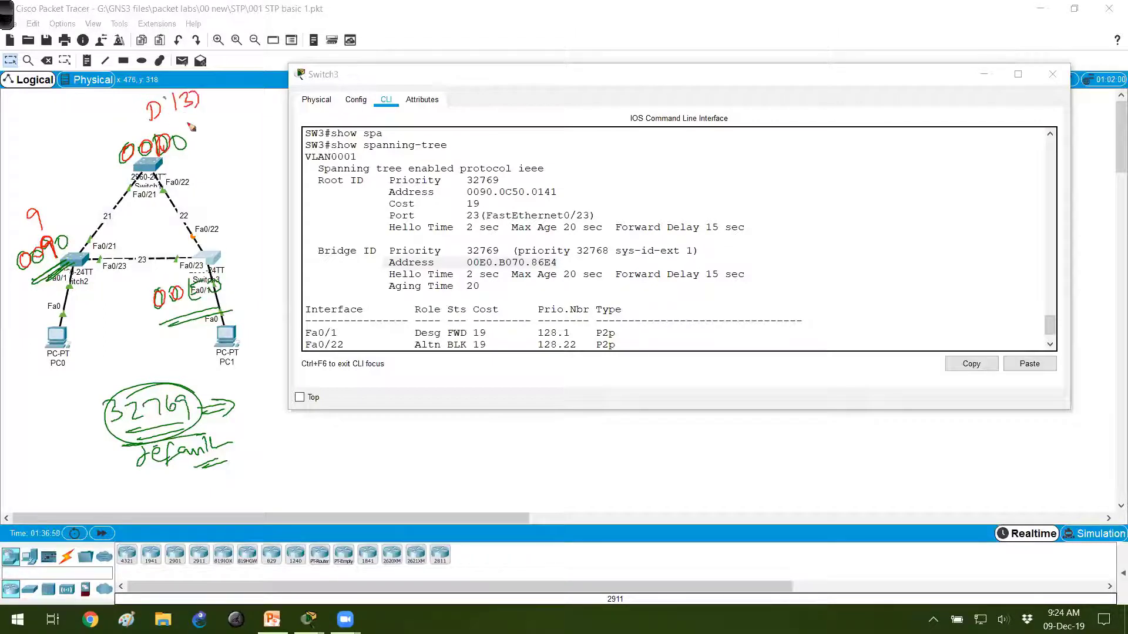